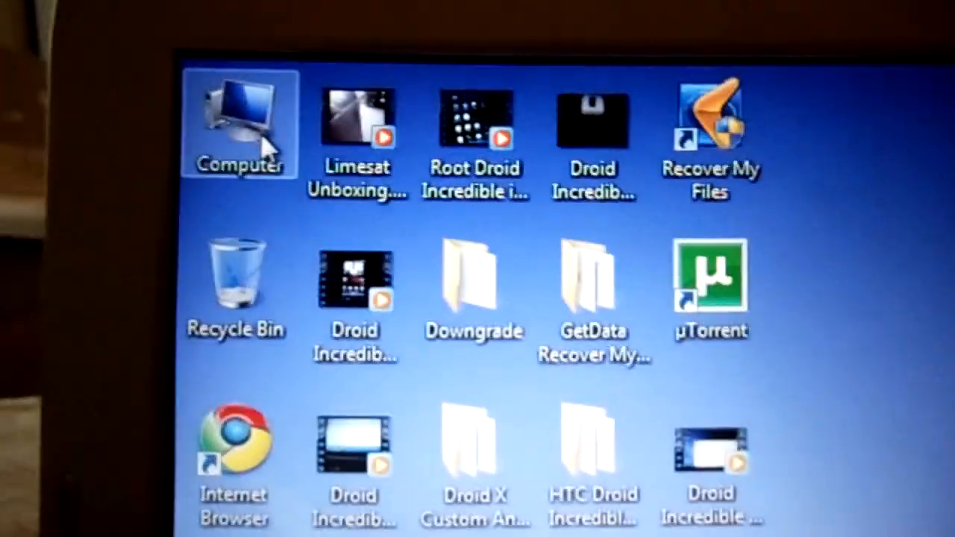
# Open the desktop Computer icon's context menu.
pyautogui.rightClick(239, 123)
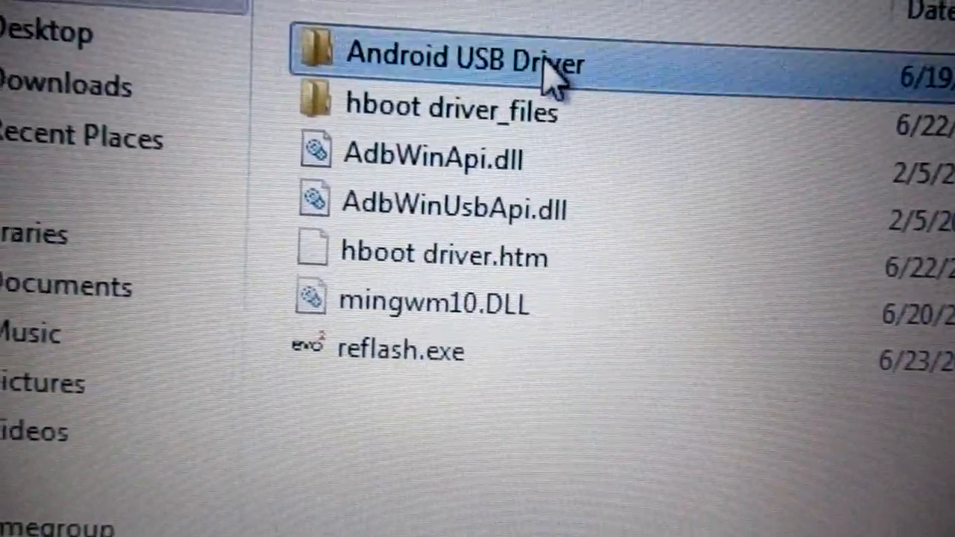
# Open the Android USB Driver folder in Explorer.
pyautogui.doubleClick(462, 58)
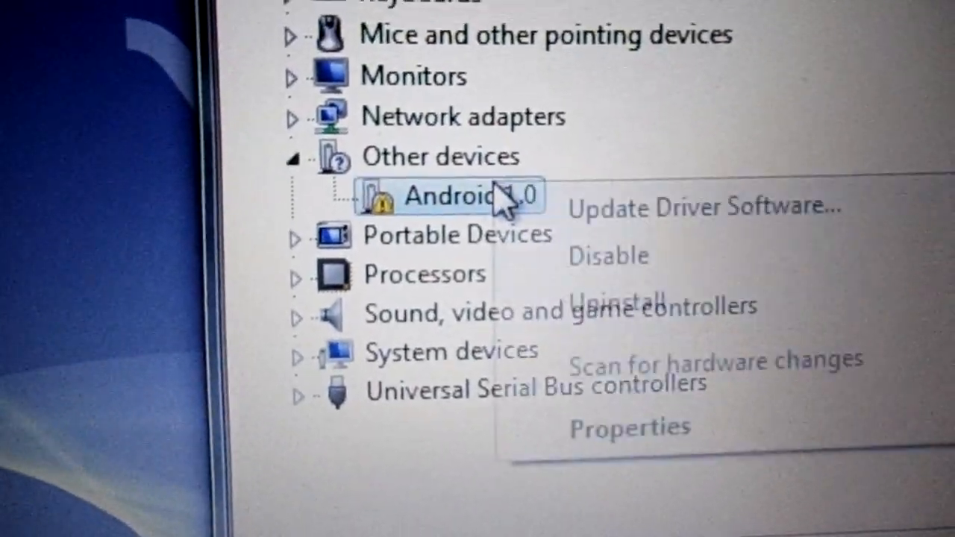
# Update Android 1.0's driver from the Android USB Driver folder, installing Android Bootloader Interface.
pyautogui.click(703, 207)
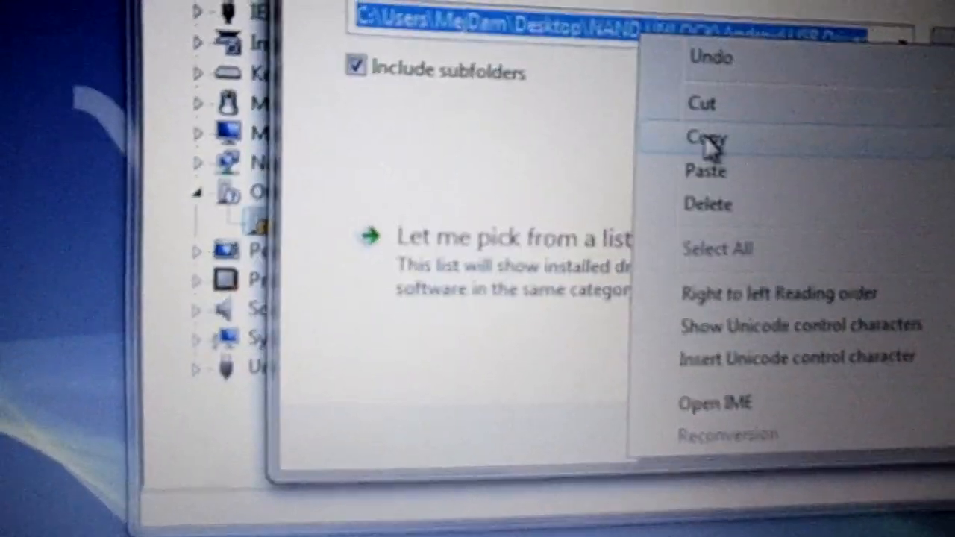
pyautogui.click(705, 140)
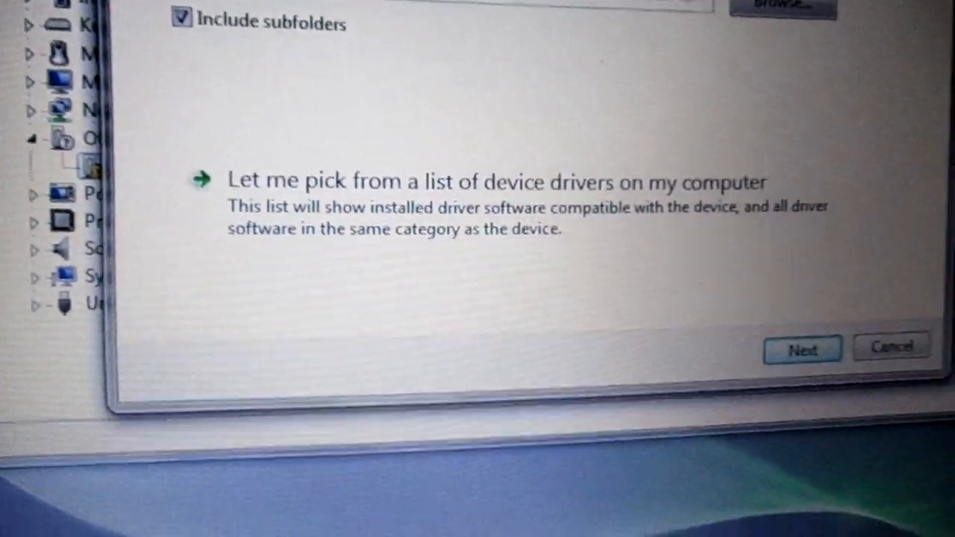
pyautogui.click(801, 349)
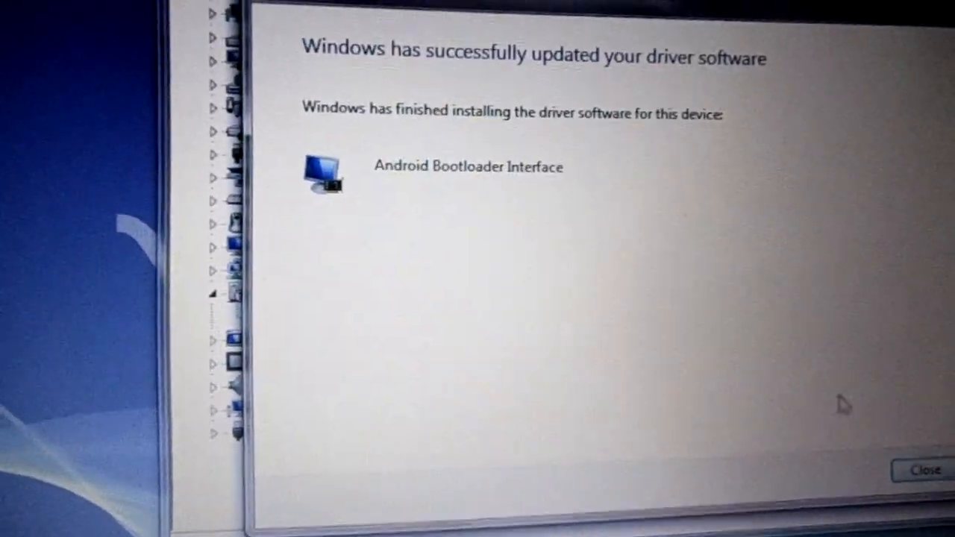
pyautogui.click(925, 471)
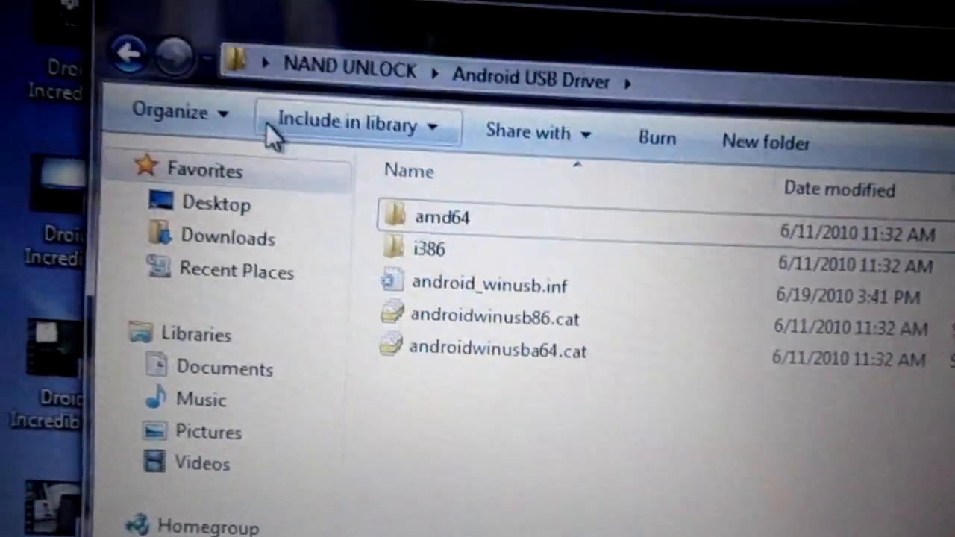
# Go back to the NAND UNLOCK folder and run reflash.exe.
pyautogui.click(129, 54)
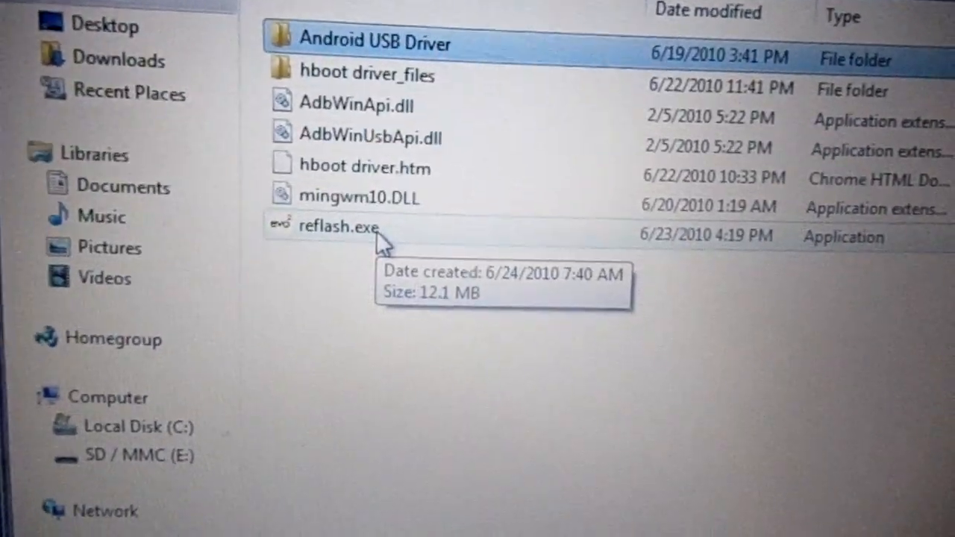
pyautogui.doubleClick(337, 226)
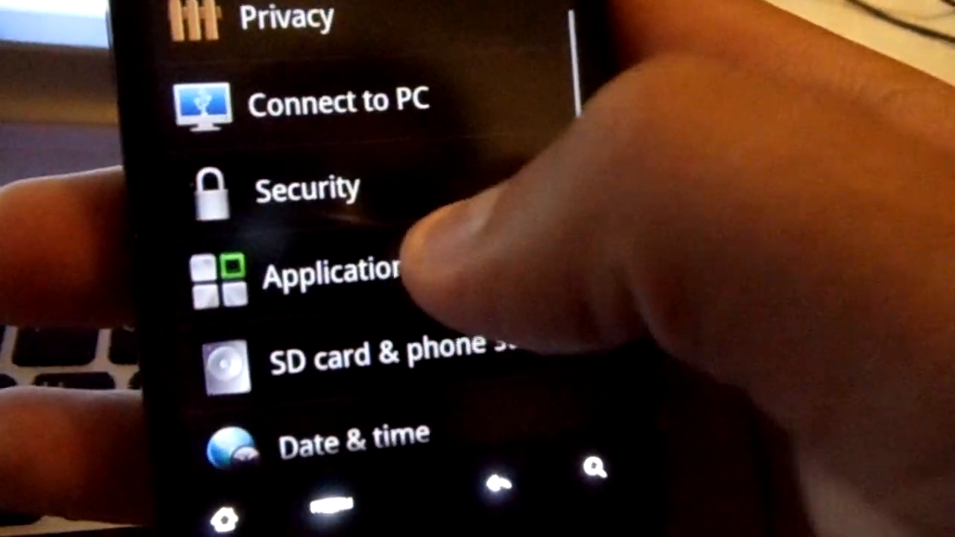
# Enable USB debugging under the phone's Applications development settings.
pyautogui.click(329, 272)
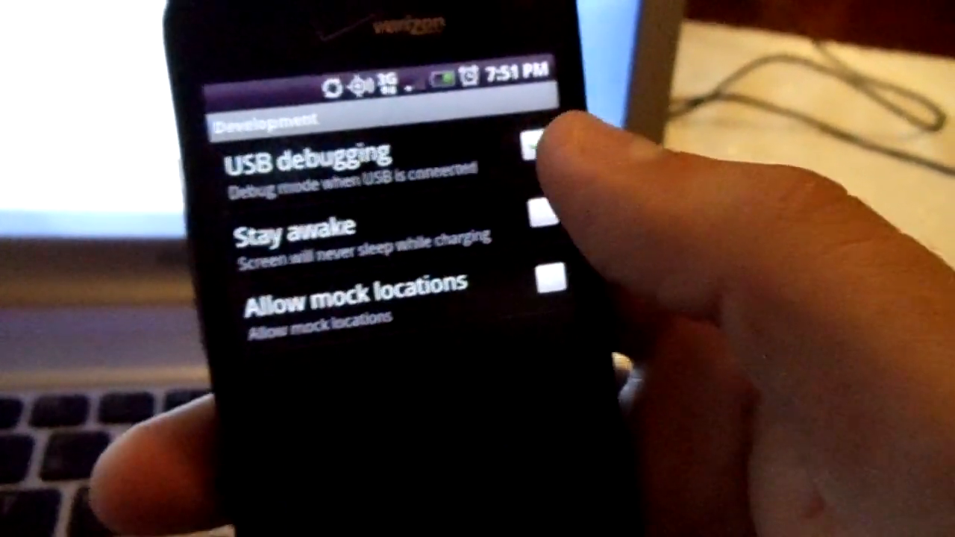
pyautogui.click(534, 146)
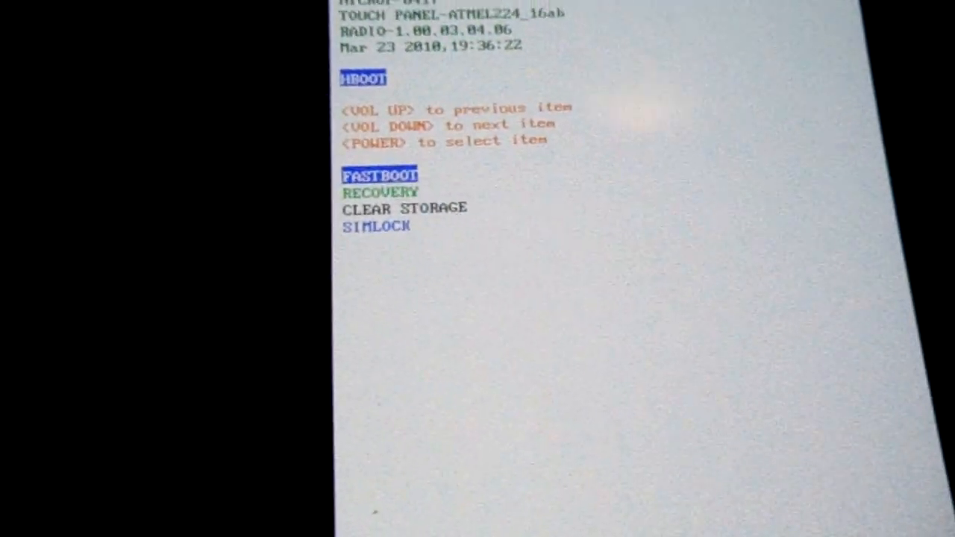
# Move the HBOOT highlight from FASTBOOT down to RECOVERY with Volume Down.
pyautogui.press('volumedown')
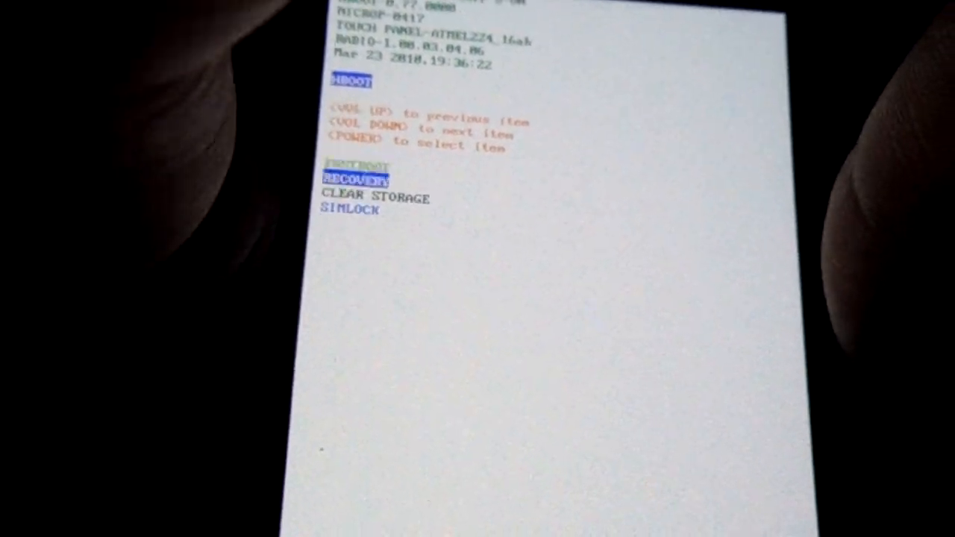